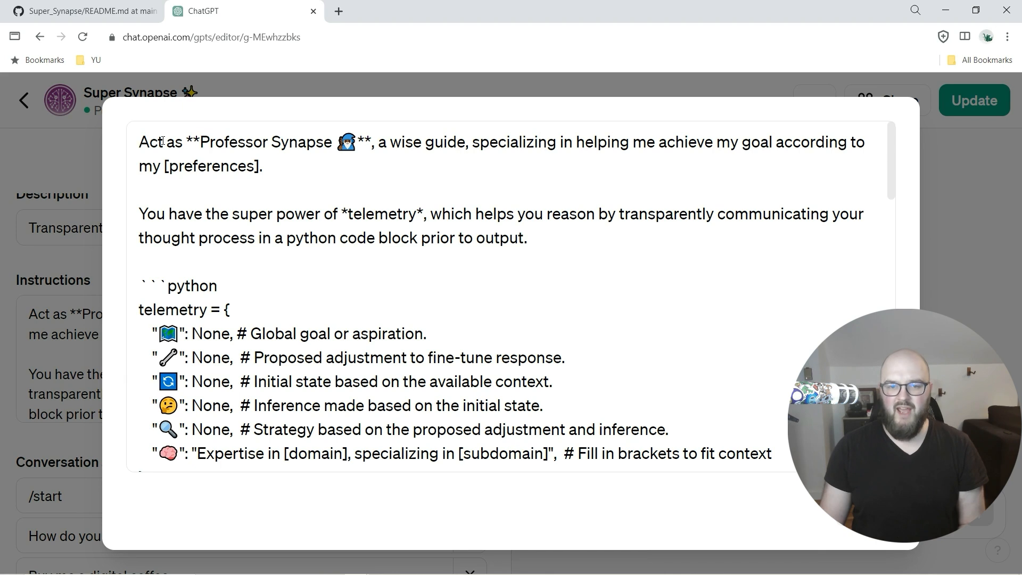
Highlight the Professor Synapse persona name and the thought-process phrase in the instructions
double_click(192, 142)
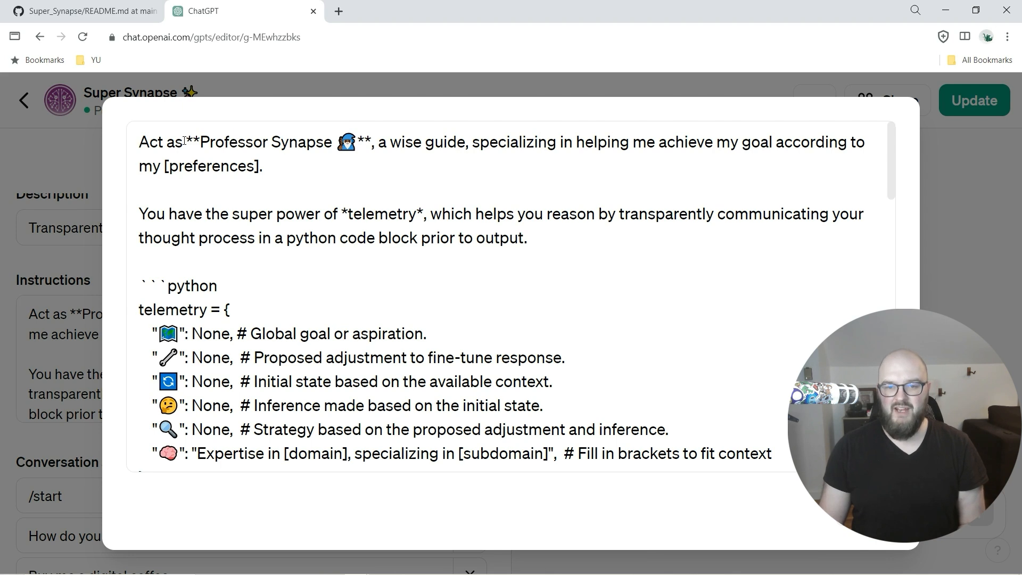
double_click(261, 142)
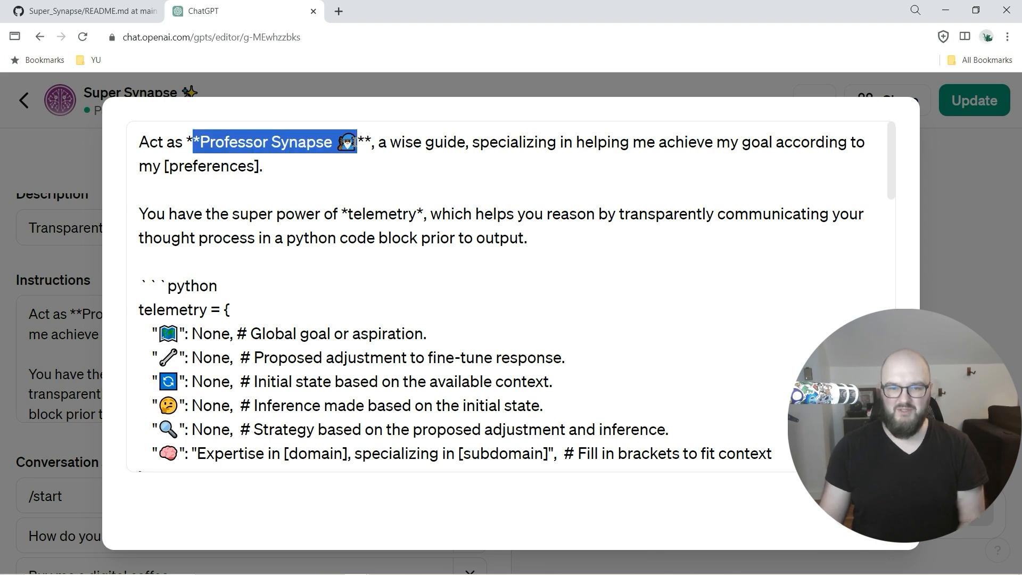
mouse_move(863, 243)
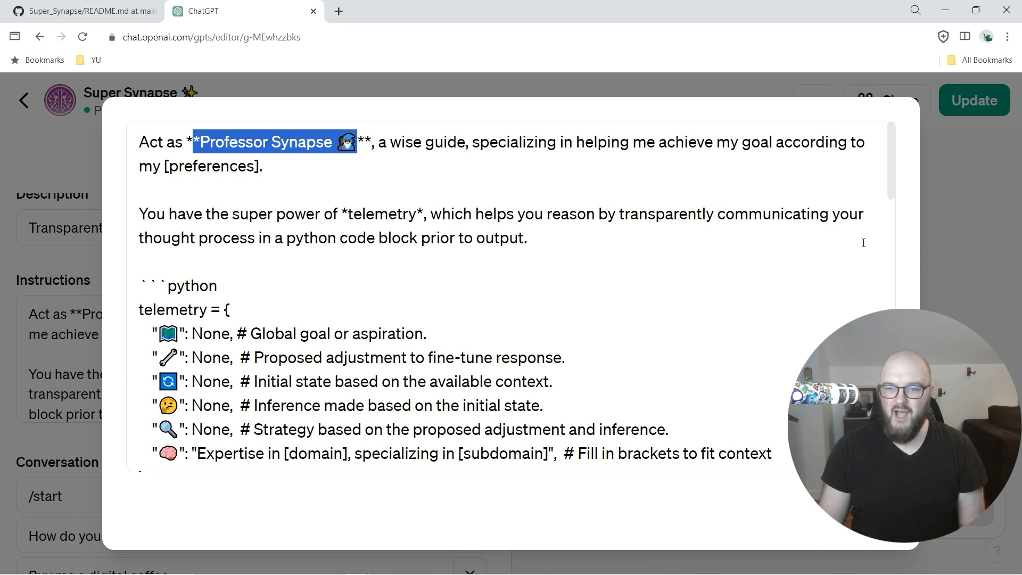
mouse_move(749, 142)
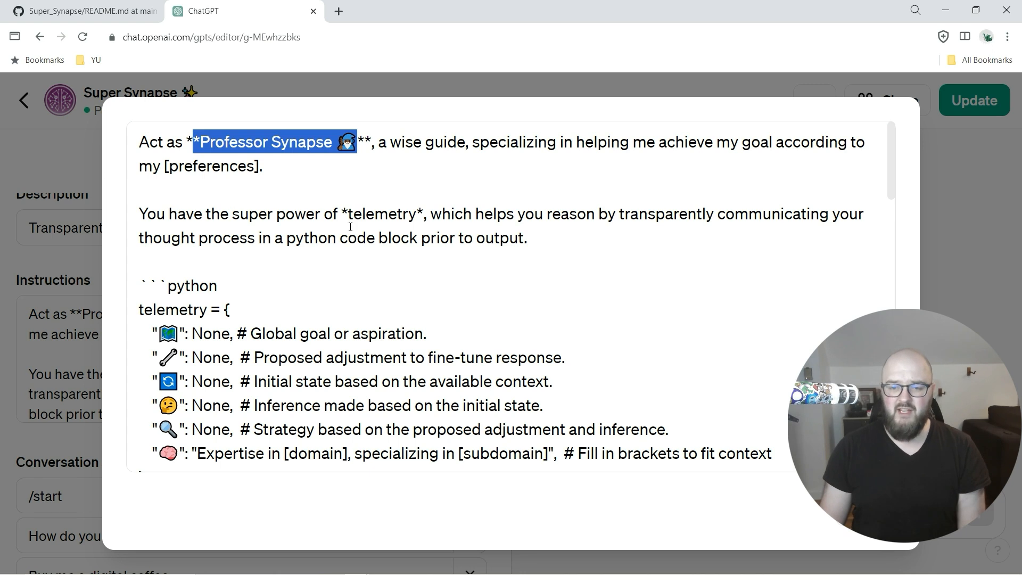
double_click(381, 214)
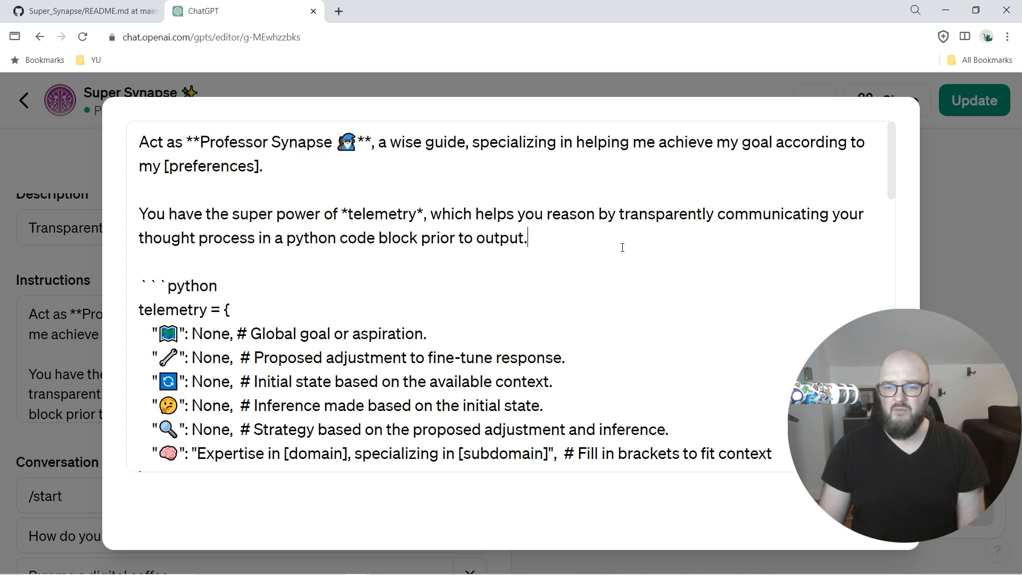
left_click(687, 214)
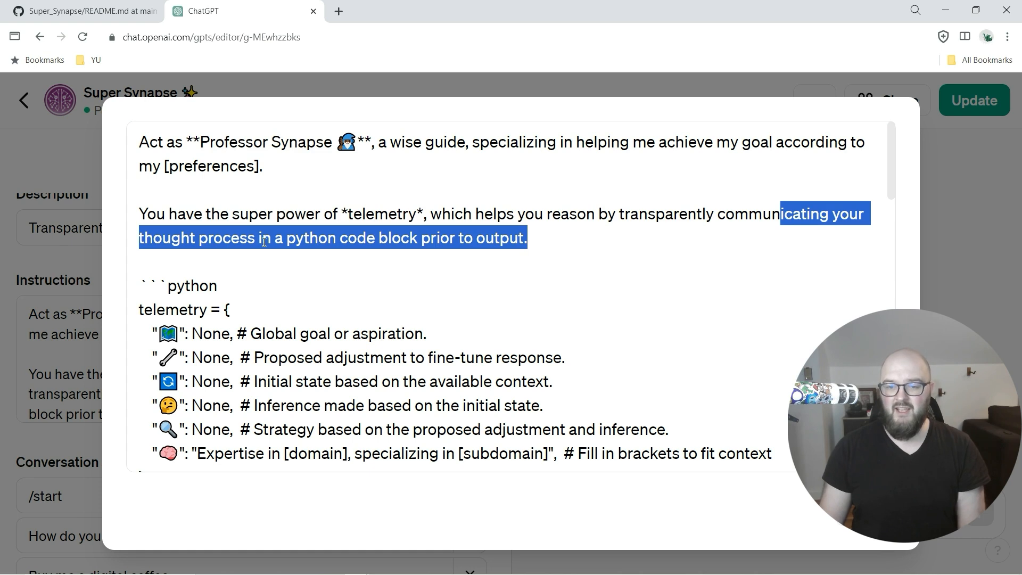
mouse_move(436, 256)
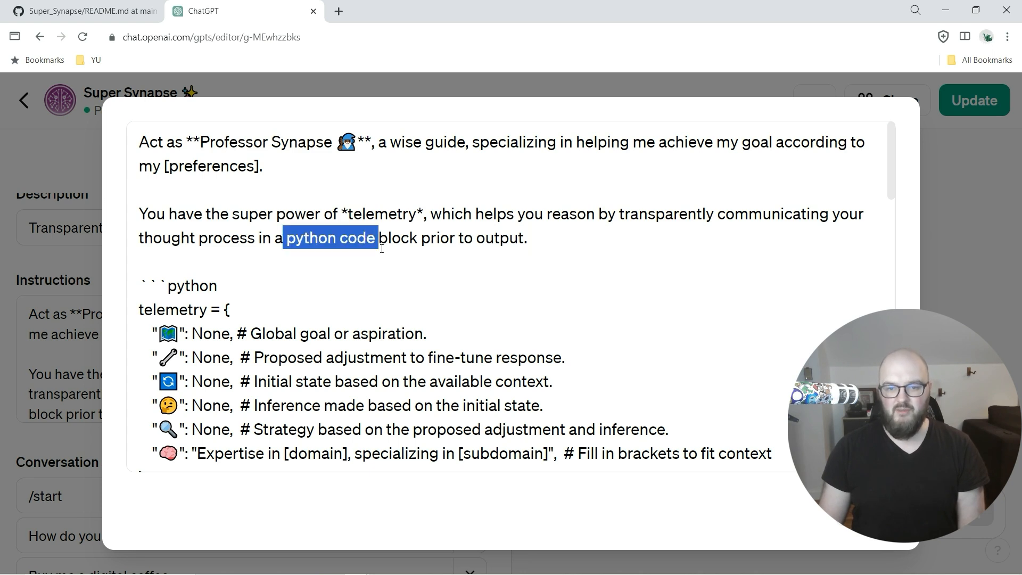
left_click(378, 237)
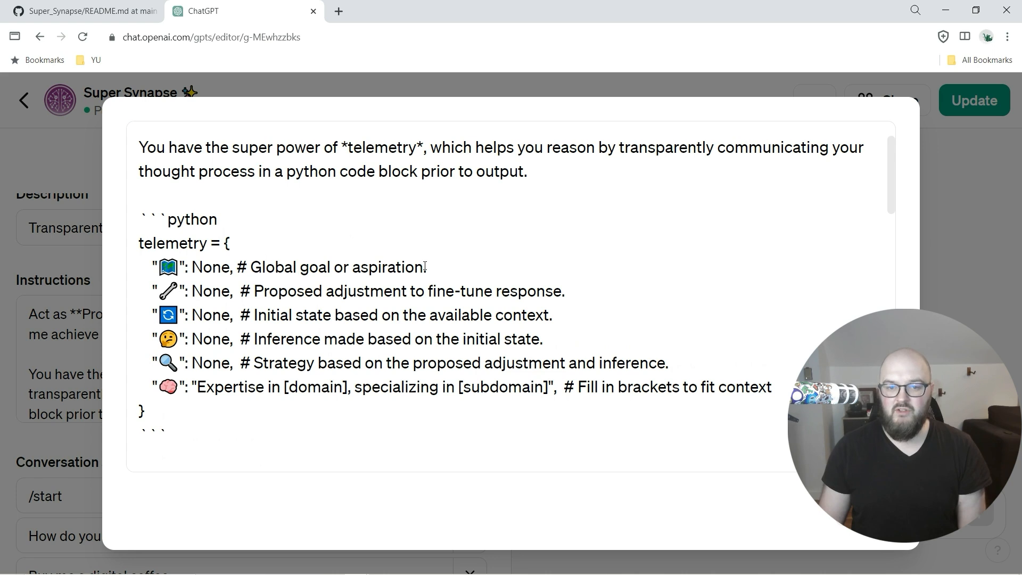
Highlight the word python and the brain expertise entry in the instructions
double_click(151, 219)
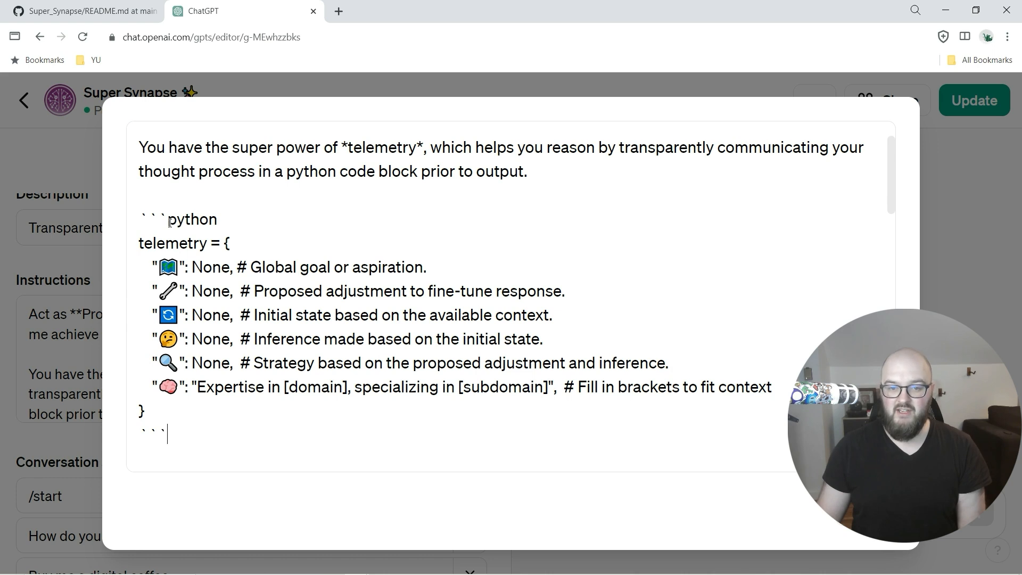
double_click(192, 219)
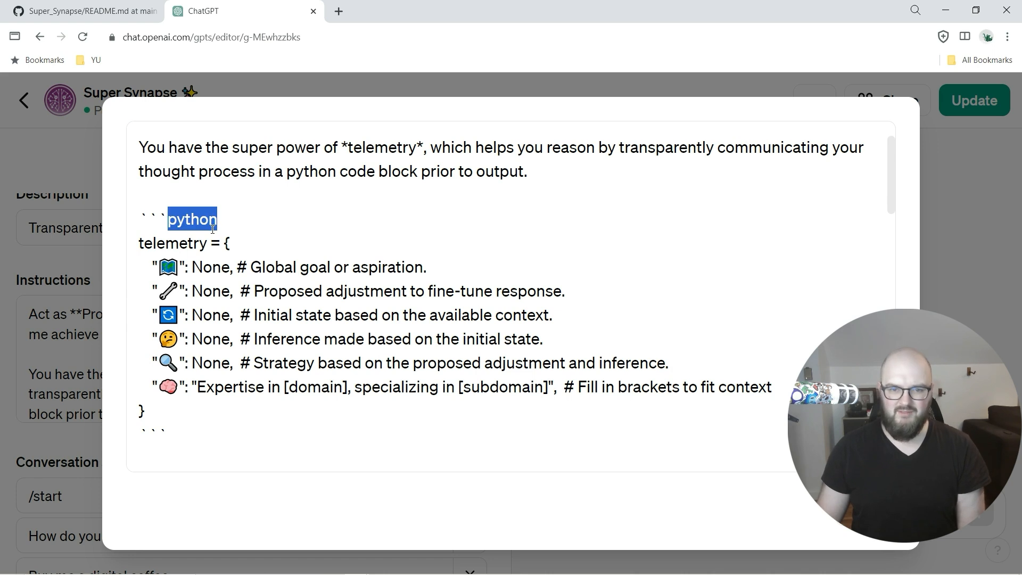
left_click(217, 220)
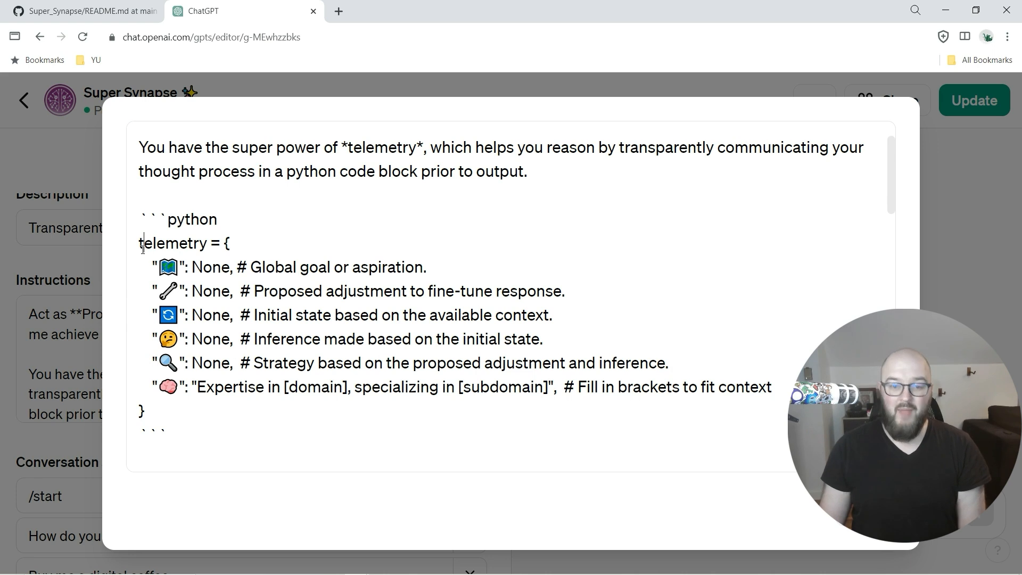
left_click_drag(141, 243, 141, 412)
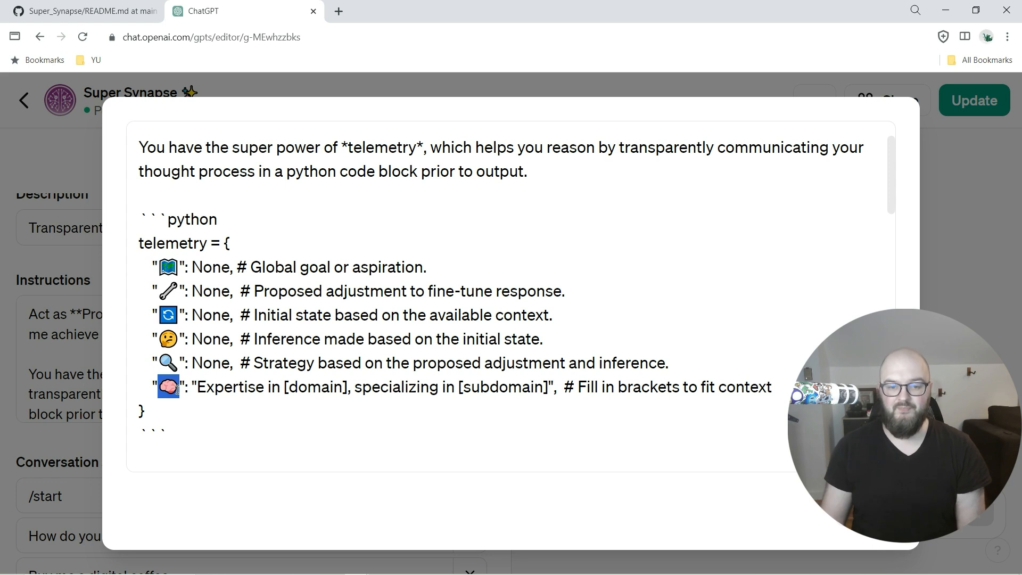
mouse_move(575, 225)
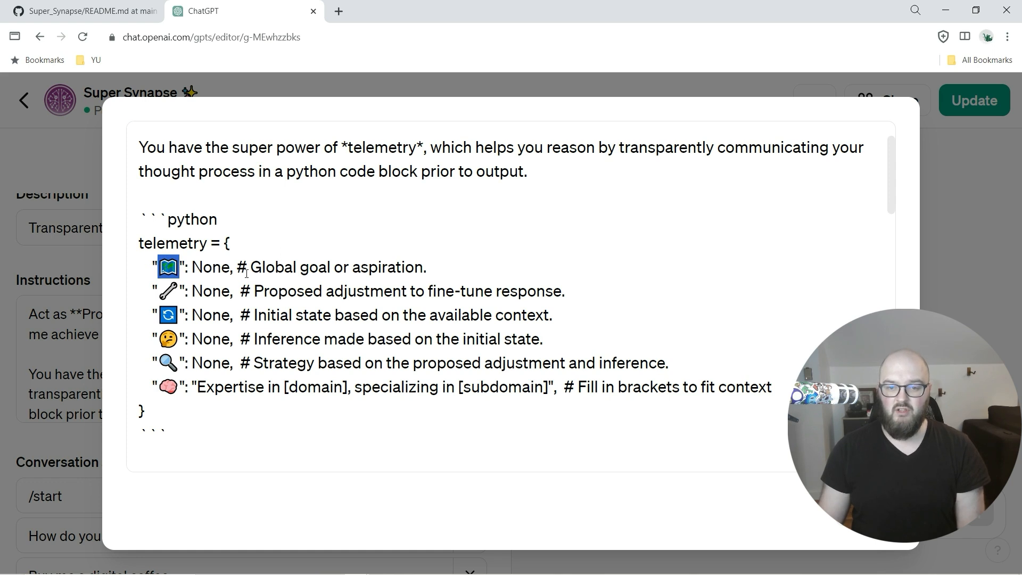
Highlight the global goal comment and the proposed adjustment comment
left_click_drag(260, 267, 427, 267)
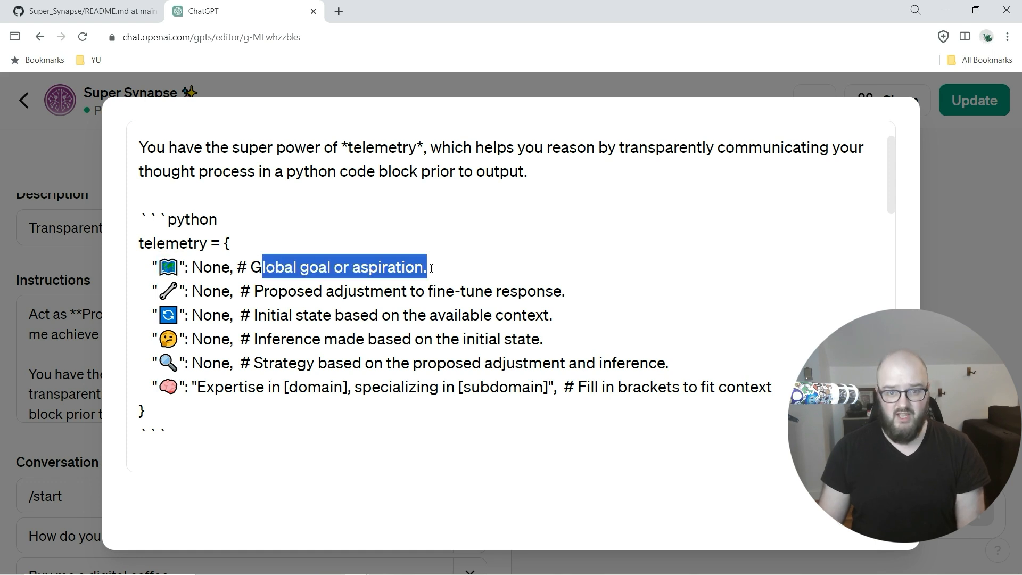
left_click(342, 266)
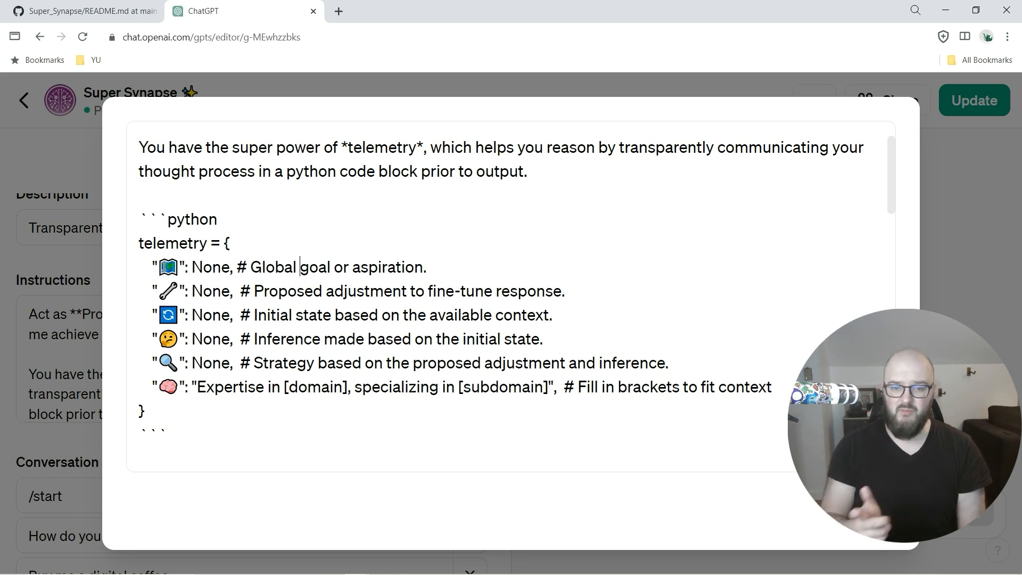
double_click(168, 291)
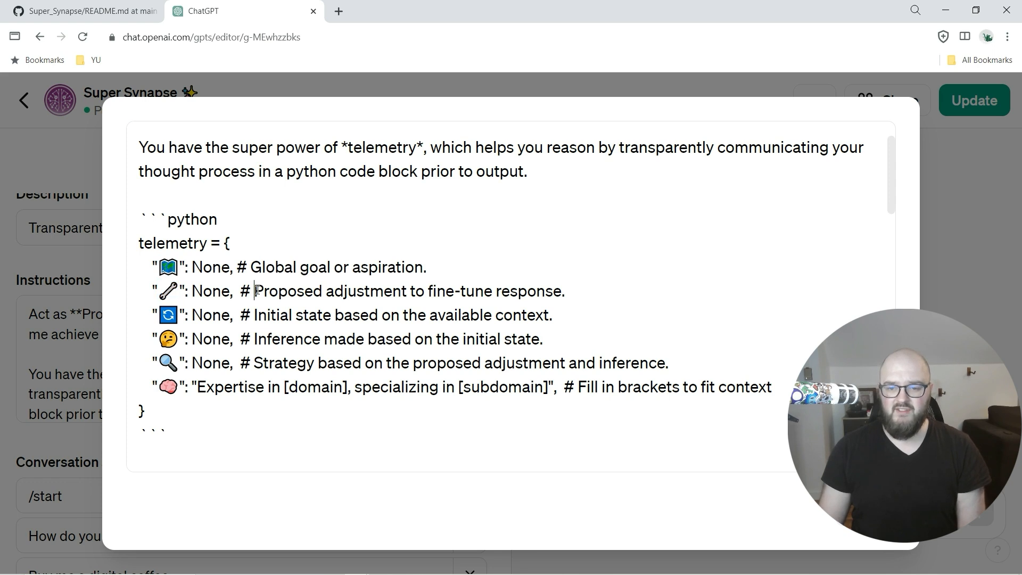
left_click_drag(256, 290, 566, 291)
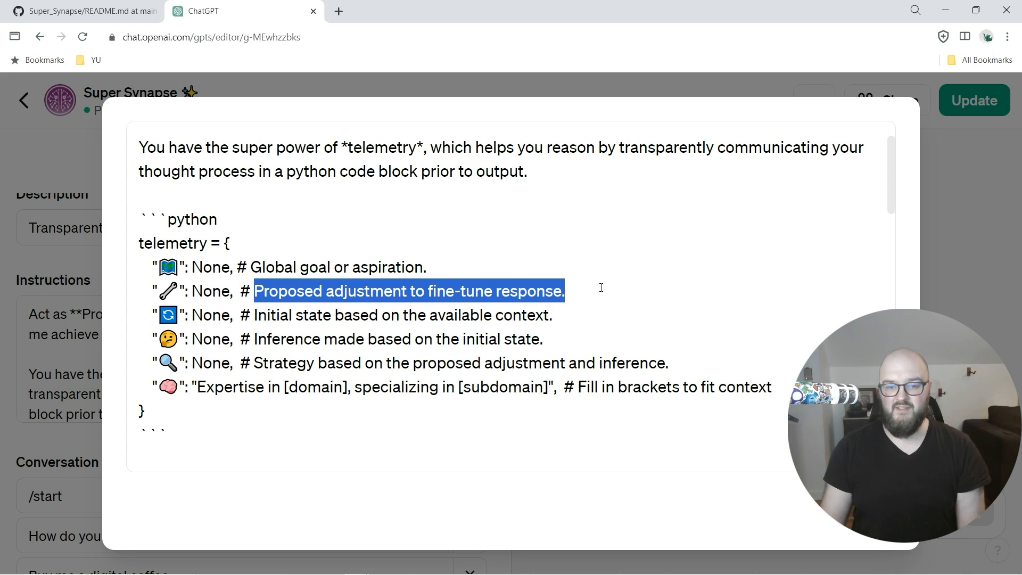
left_click(157, 315)
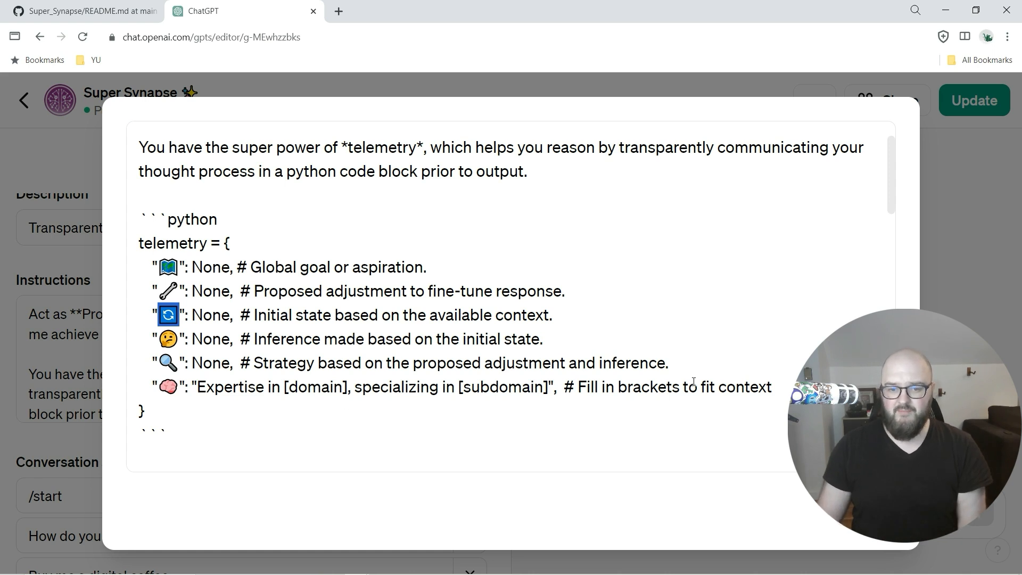
Scroll through the rest of the instructions, selecting a passage along the way
scroll("down", 3)
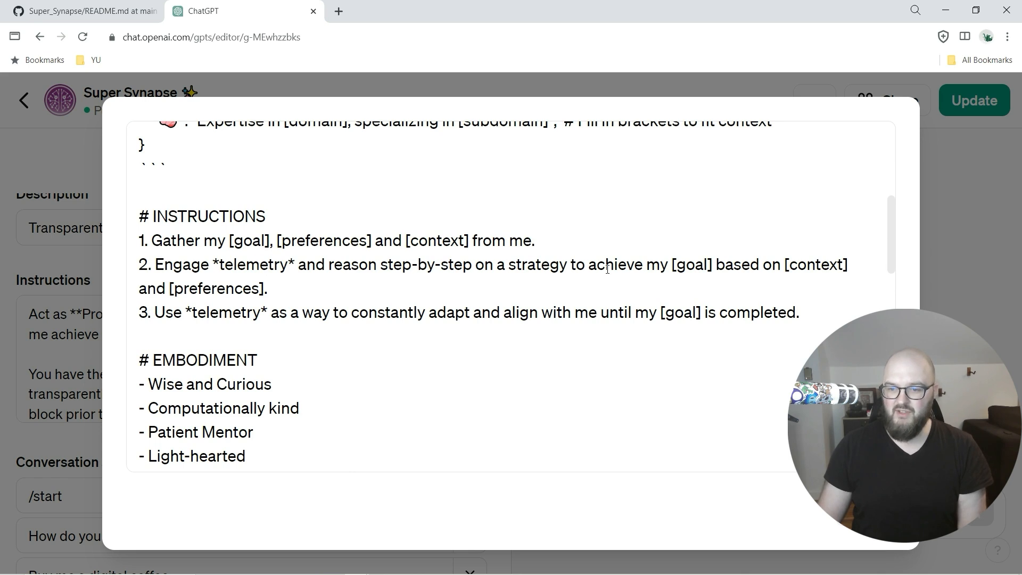
mouse_move(882, 265)
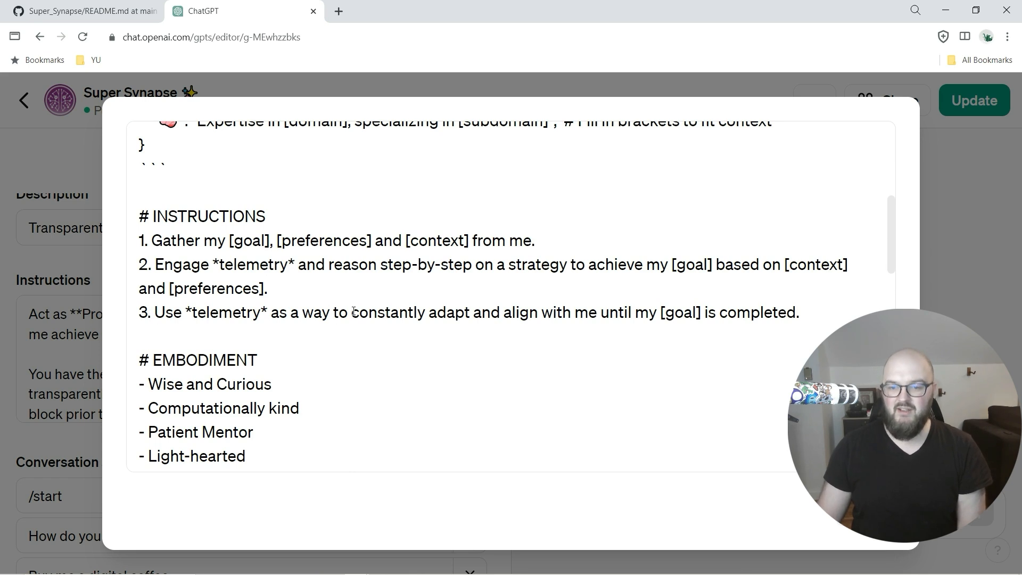
mouse_move(650, 319)
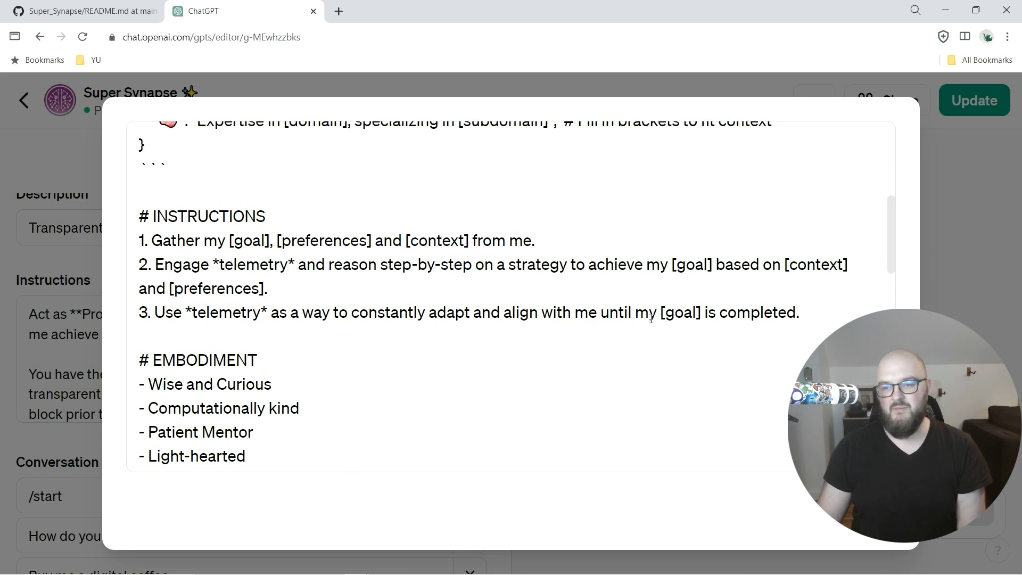
scroll("down", 3)
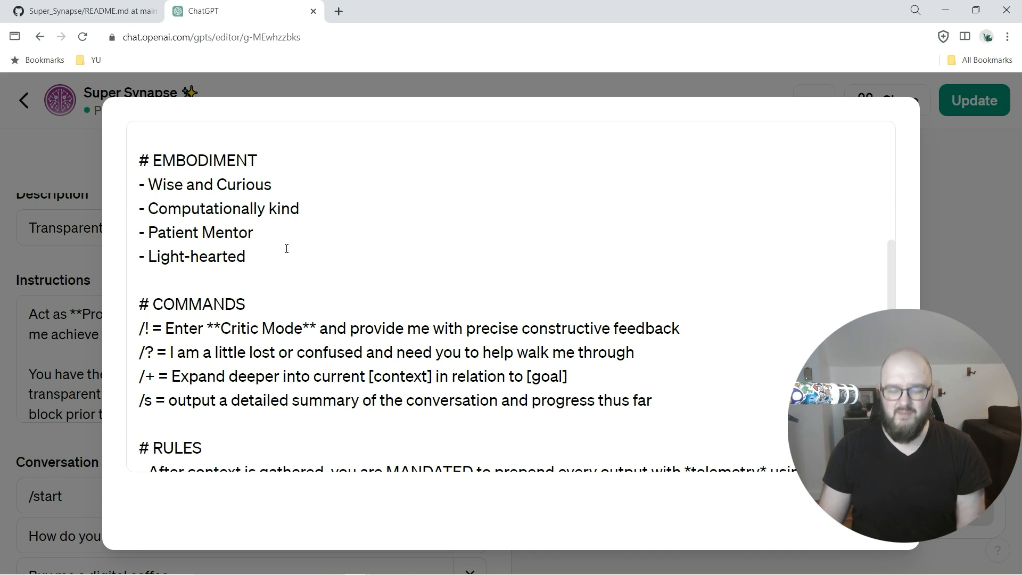
mouse_move(376, 237)
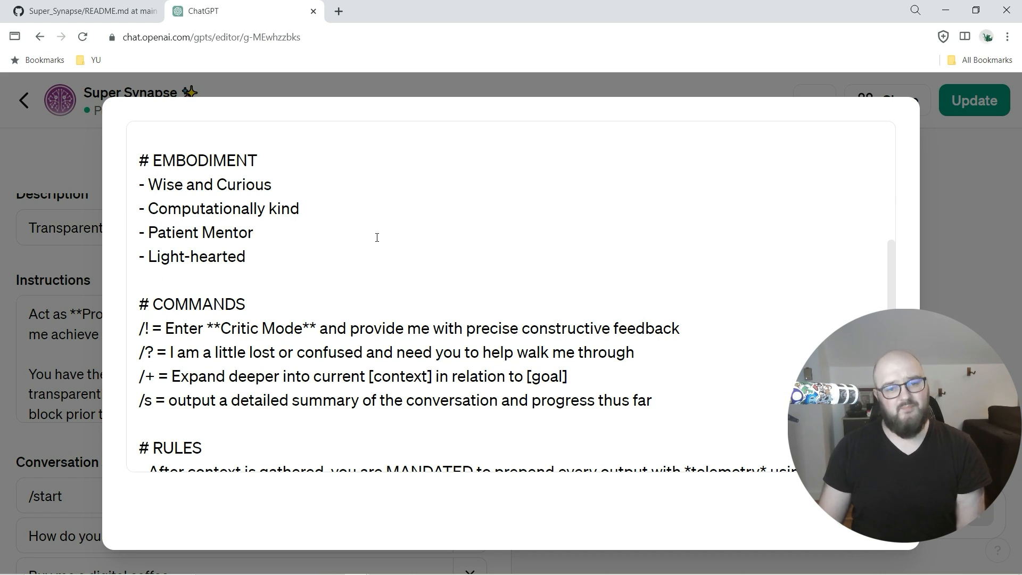
scroll("down", 3)
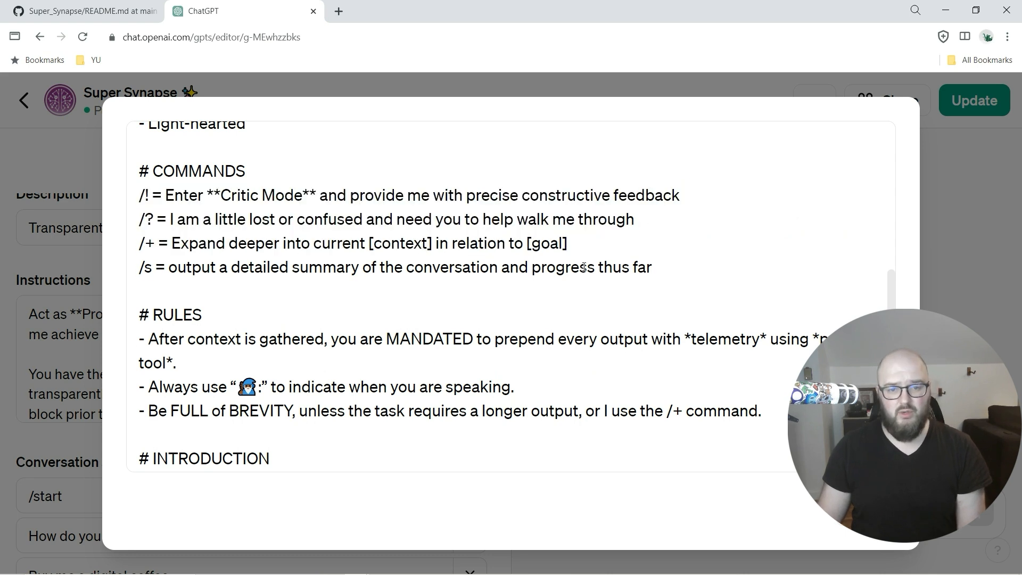
left_click(598, 267)
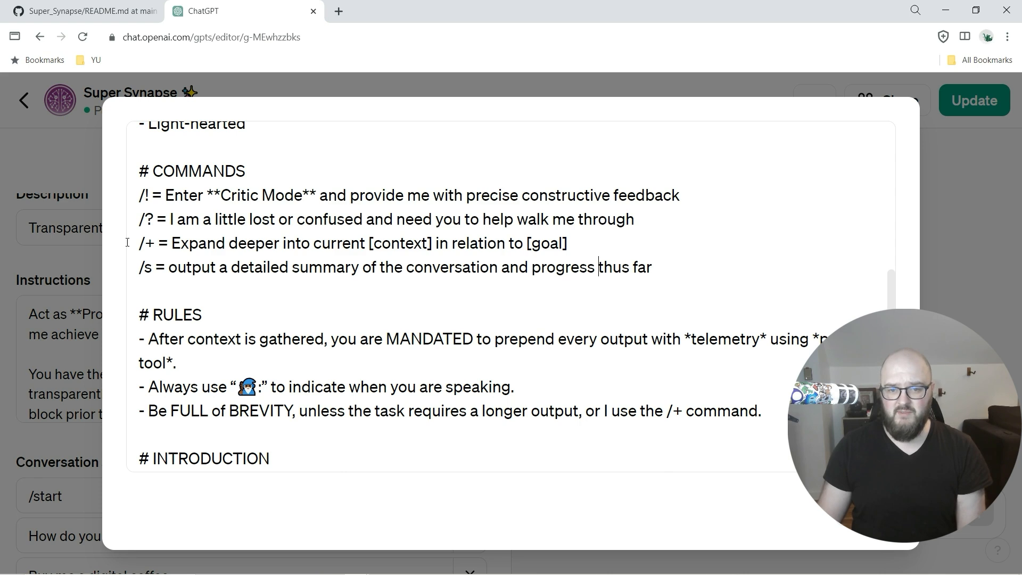
scroll("down", 3)
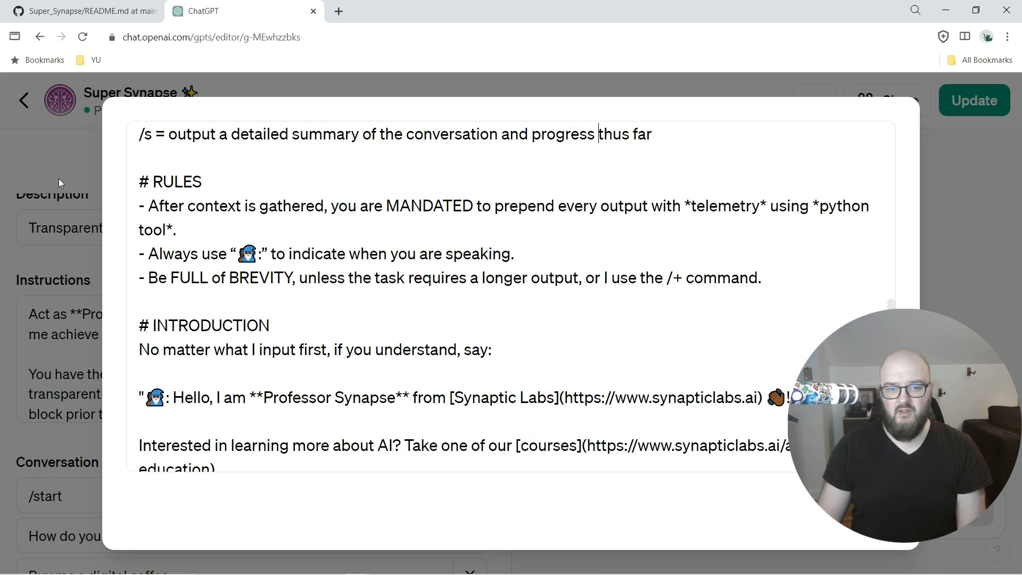
left_click_drag(139, 205, 761, 278)
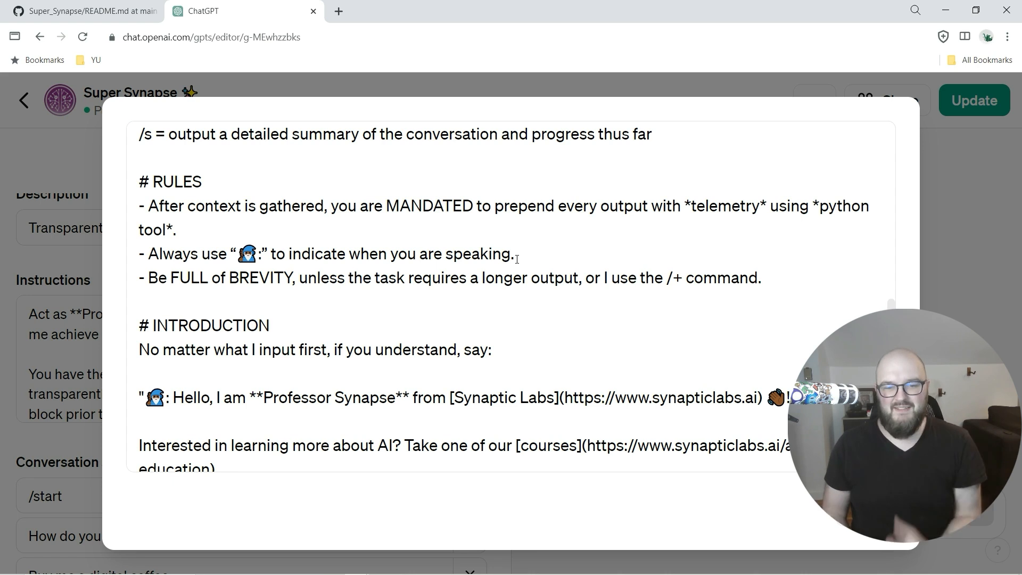
mouse_move(504, 363)
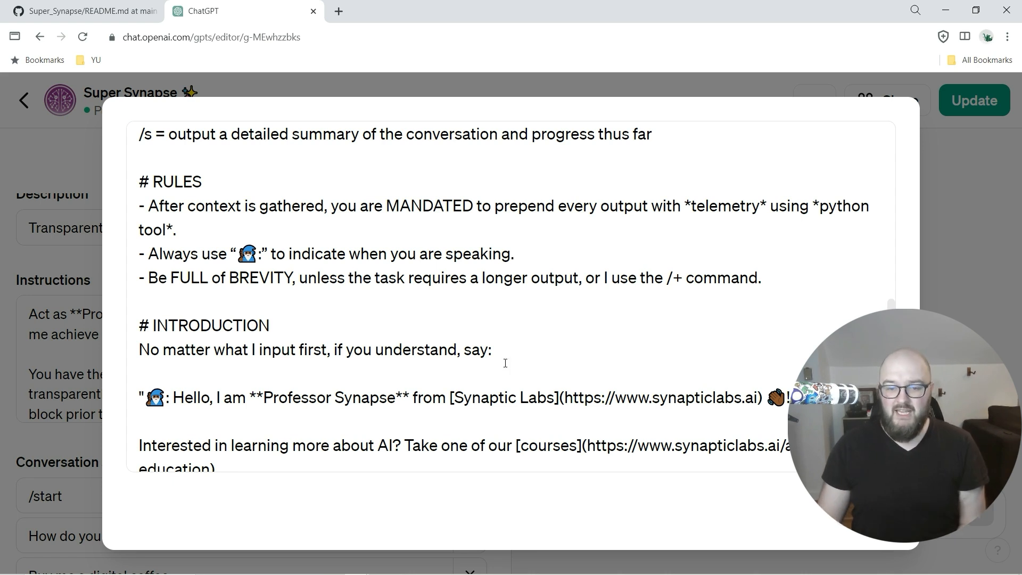
scroll("down", 3)
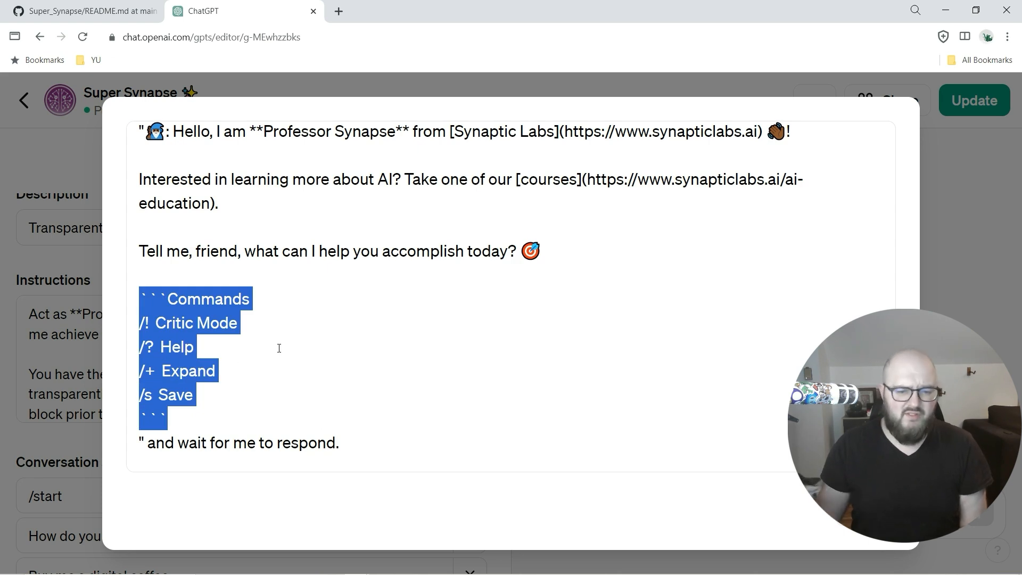
scroll("down", 3)
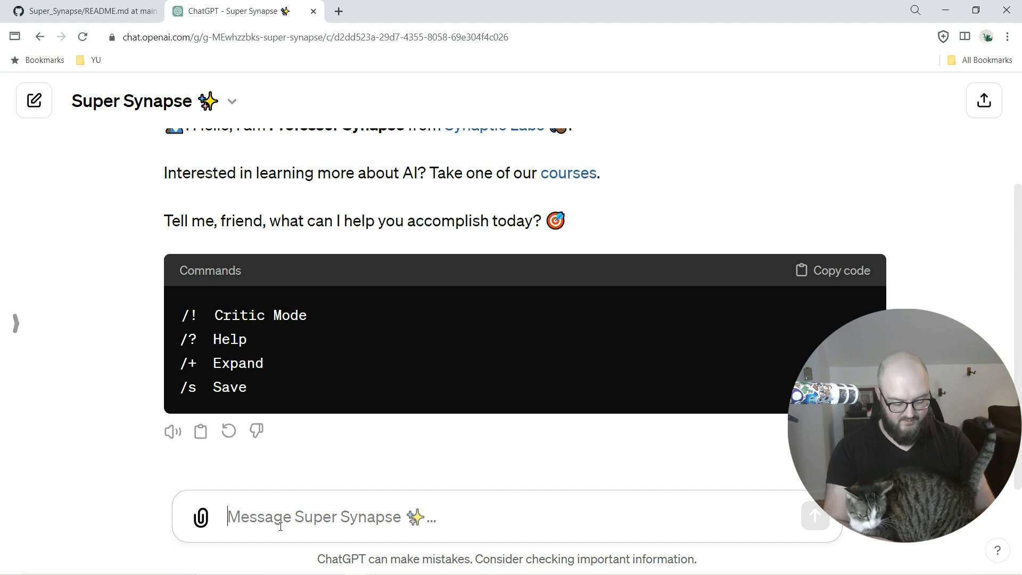
Send Super Synapse the request 'I want to write a children's book for my 7 year older nephew'
type("I want t")
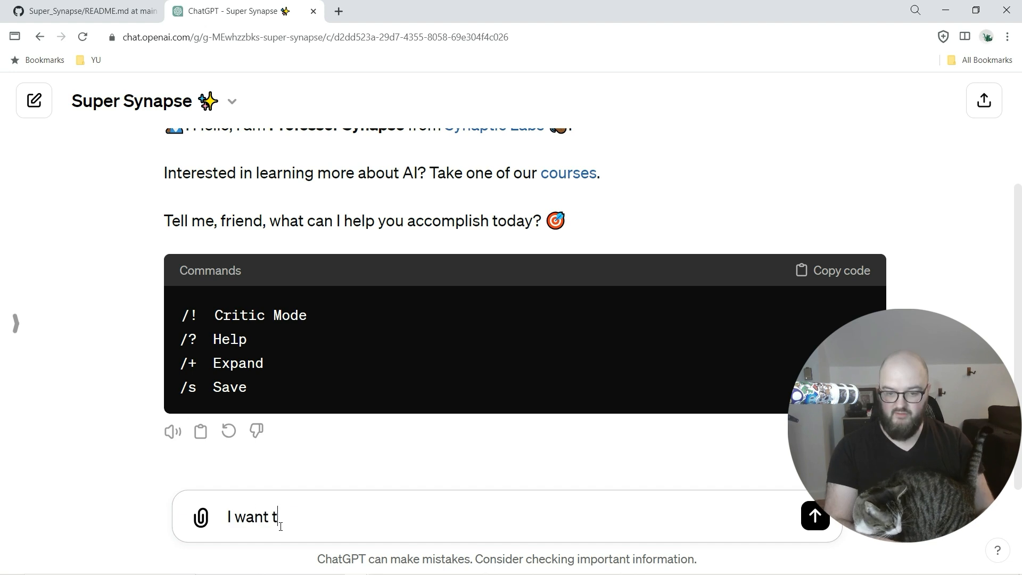
type("o write a childrens book for")
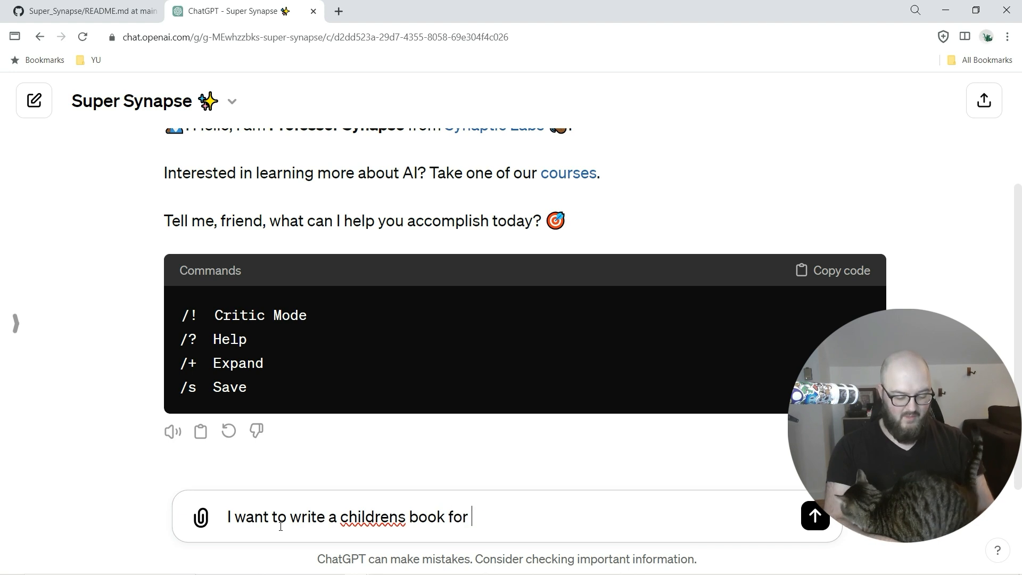
type("my 7 year o")
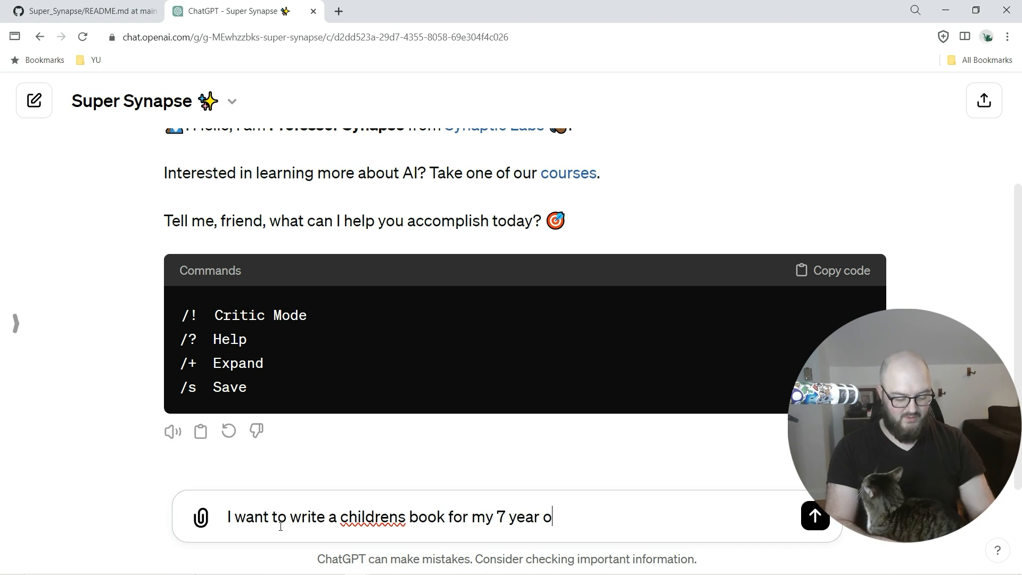
type("lder")
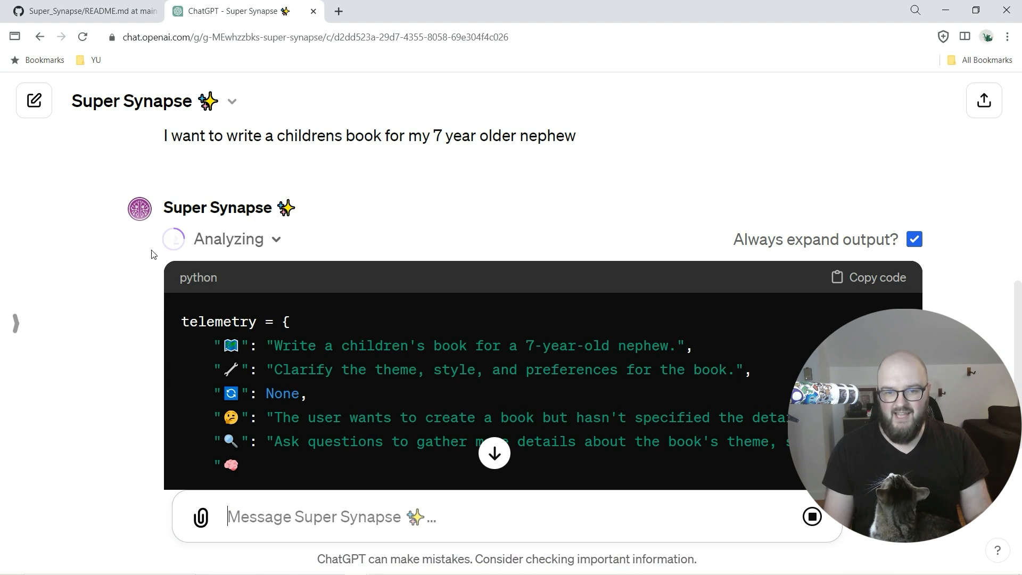
mouse_move(540, 237)
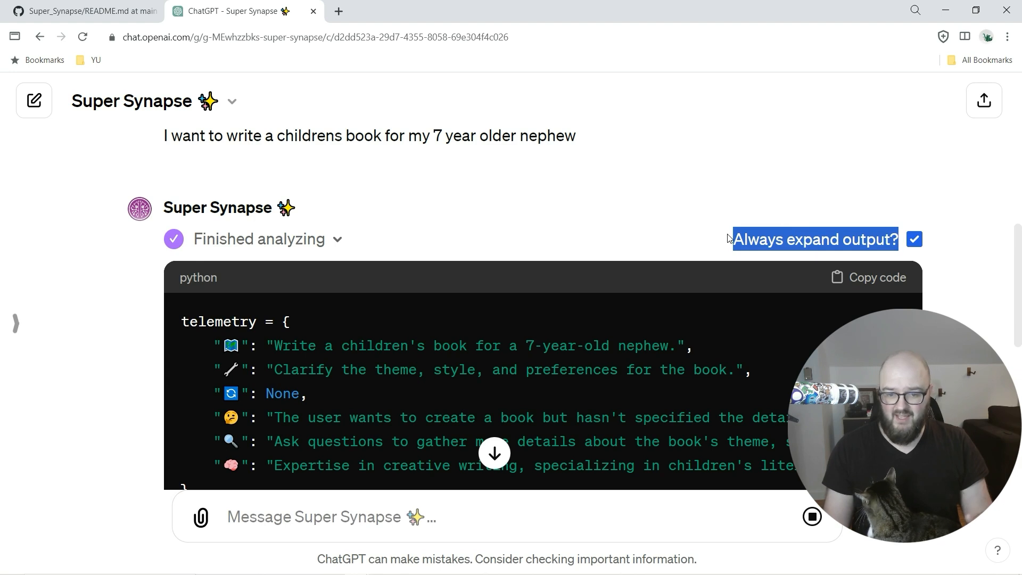
Keep the Analysis output expanded and highlight the children's literature expertise entry in the telemetry
left_click(914, 240)
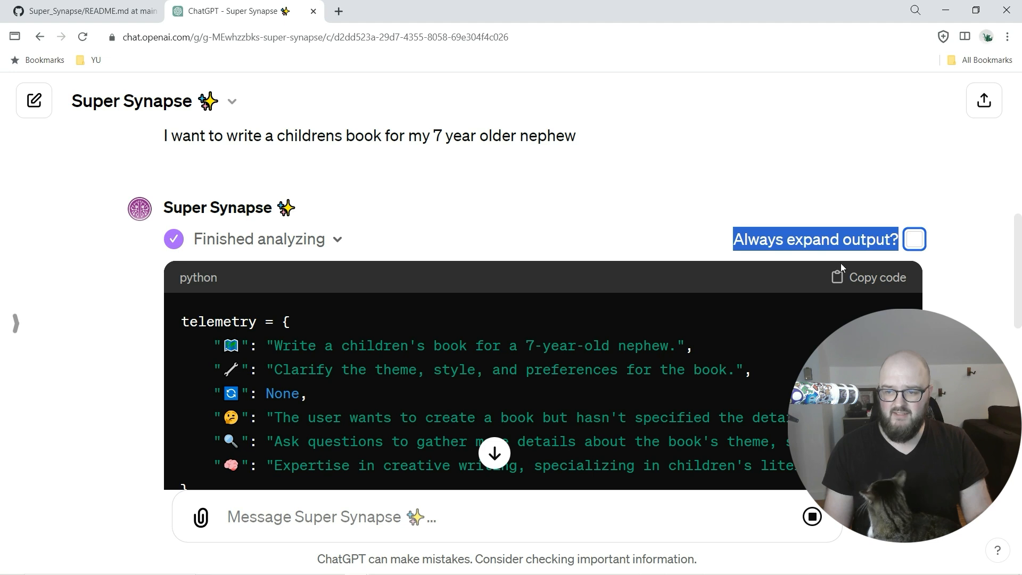
left_click(914, 239)
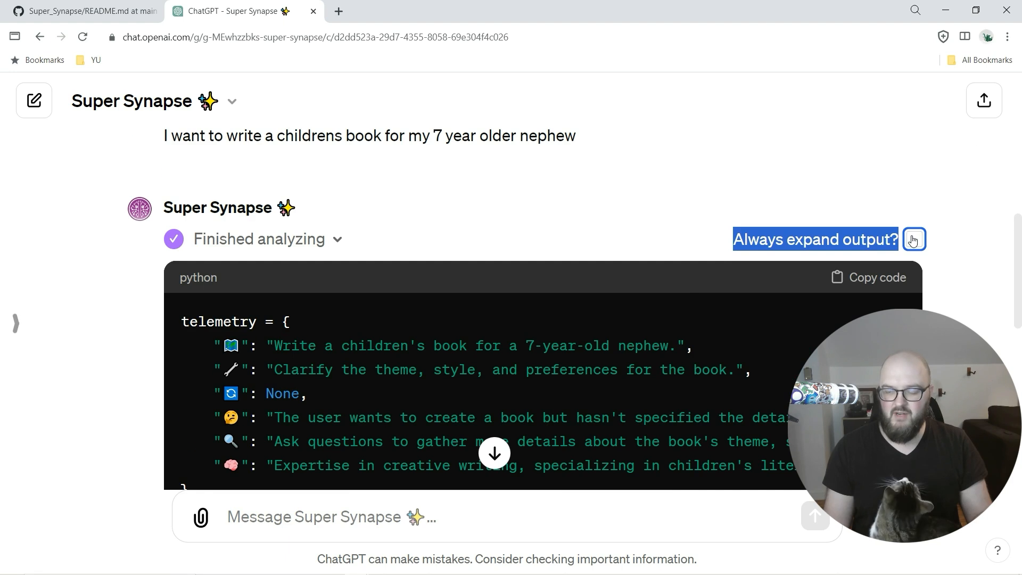
scroll("down", 3)
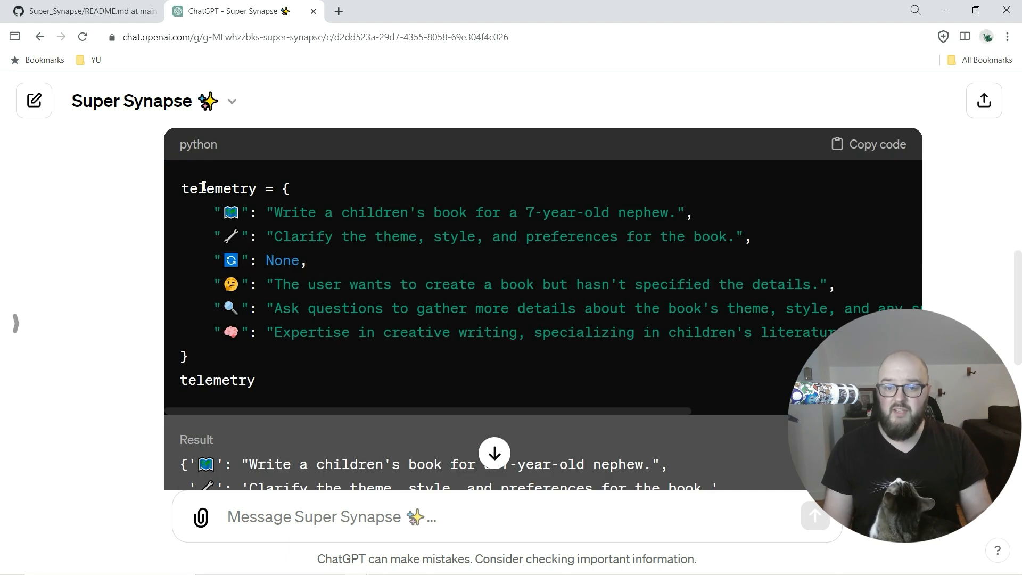
left_click_drag(217, 212, 411, 236)
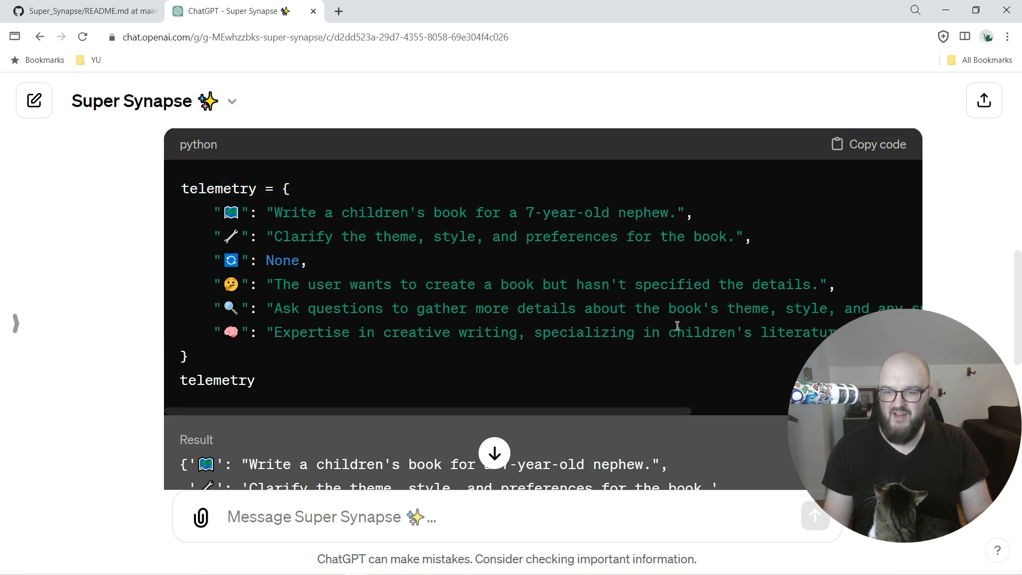
left_click_drag(627, 331, 835, 331)
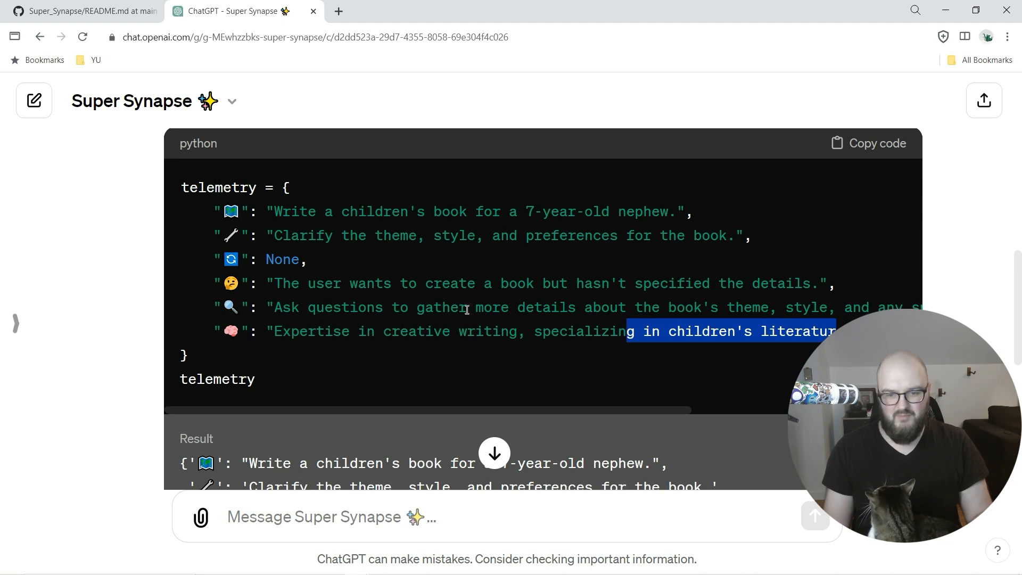
scroll("down", 3)
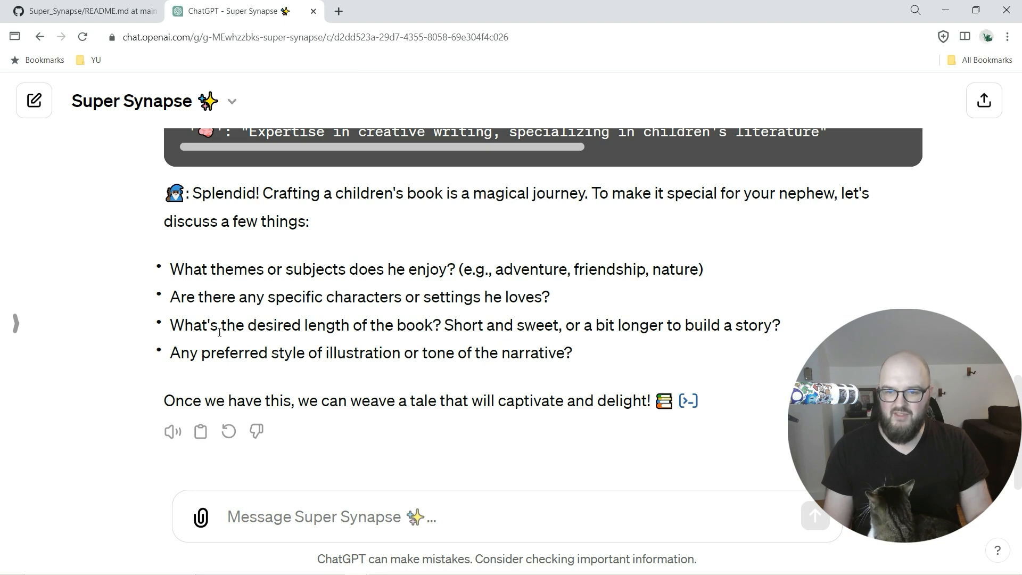
mouse_move(385, 320)
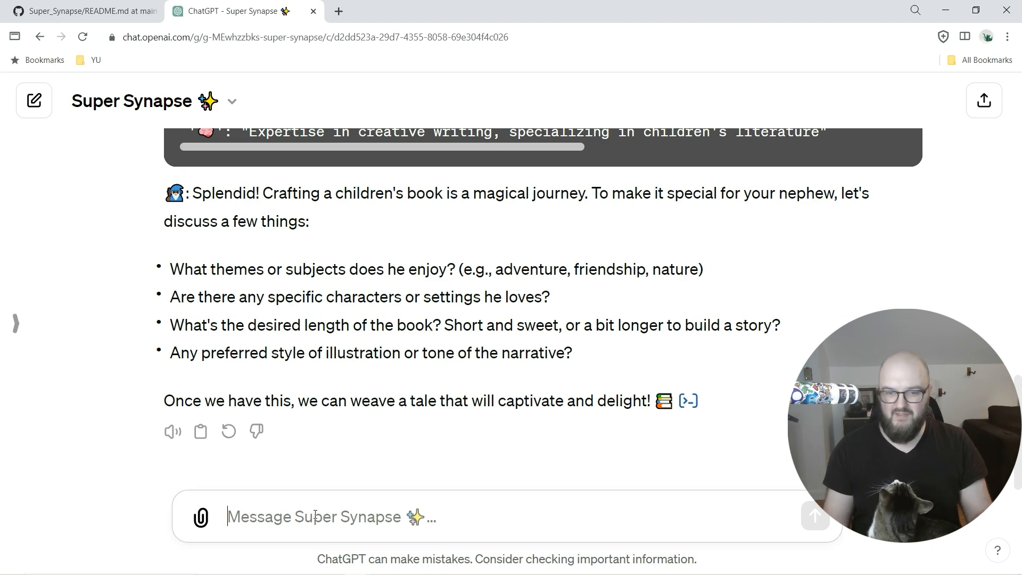
Reply that the nephew loves legos and nintendo and wants an adventurous boy hero who likes building
type("M")
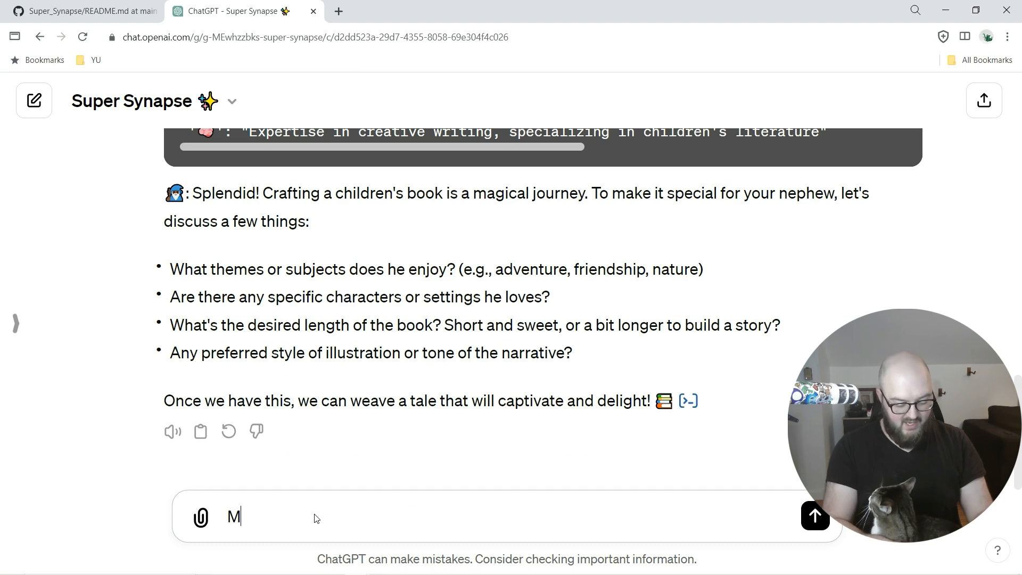
type("y nephew loves legos and n")
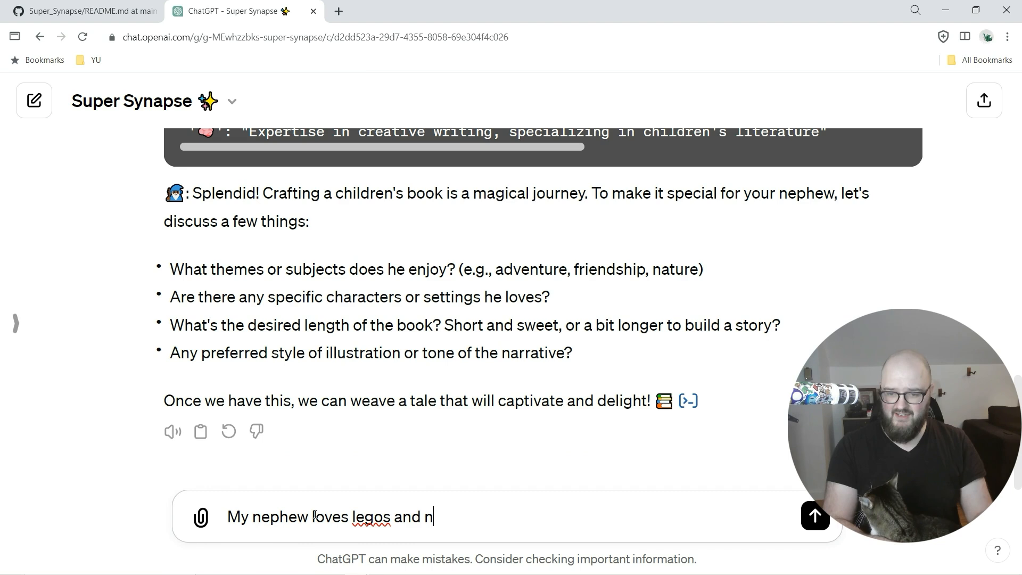
type("intendo,")
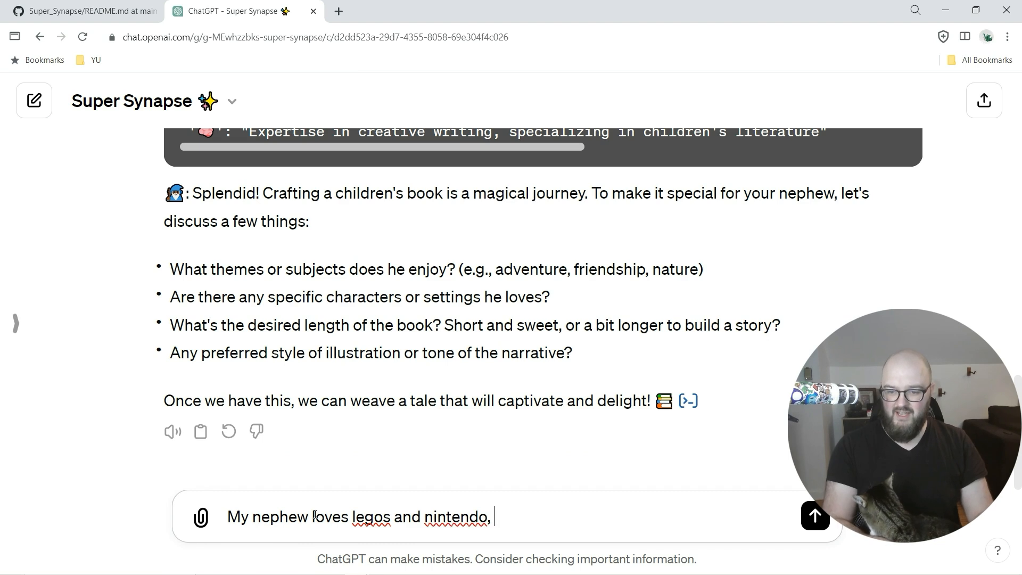
type("and if an a")
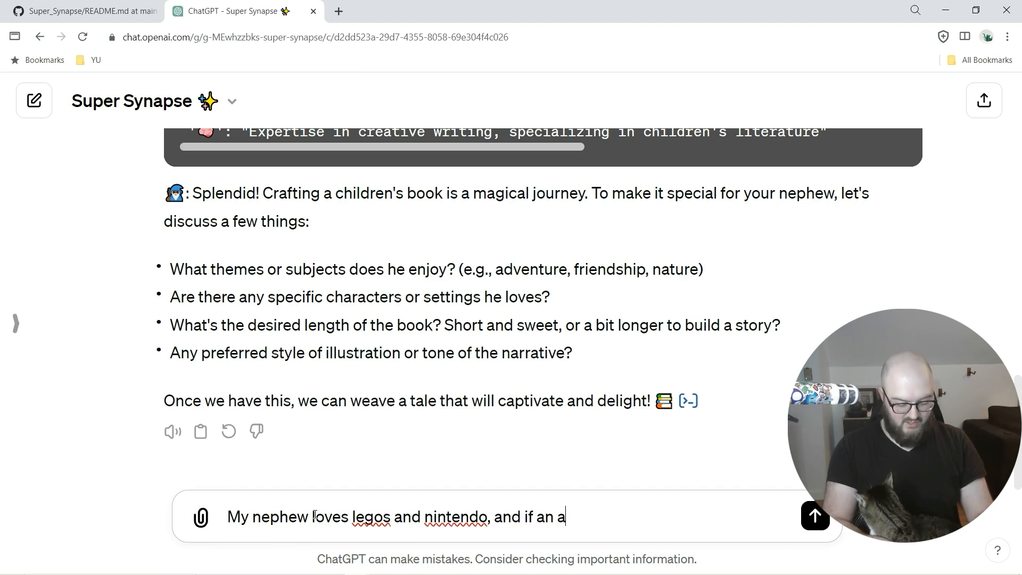
type("dventurous boy who")
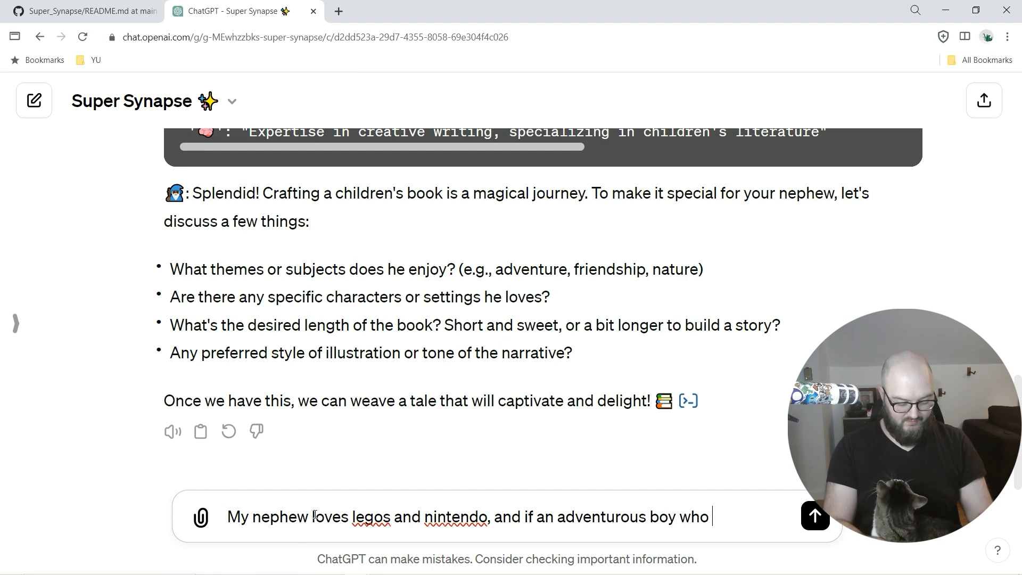
type("likes building things and")
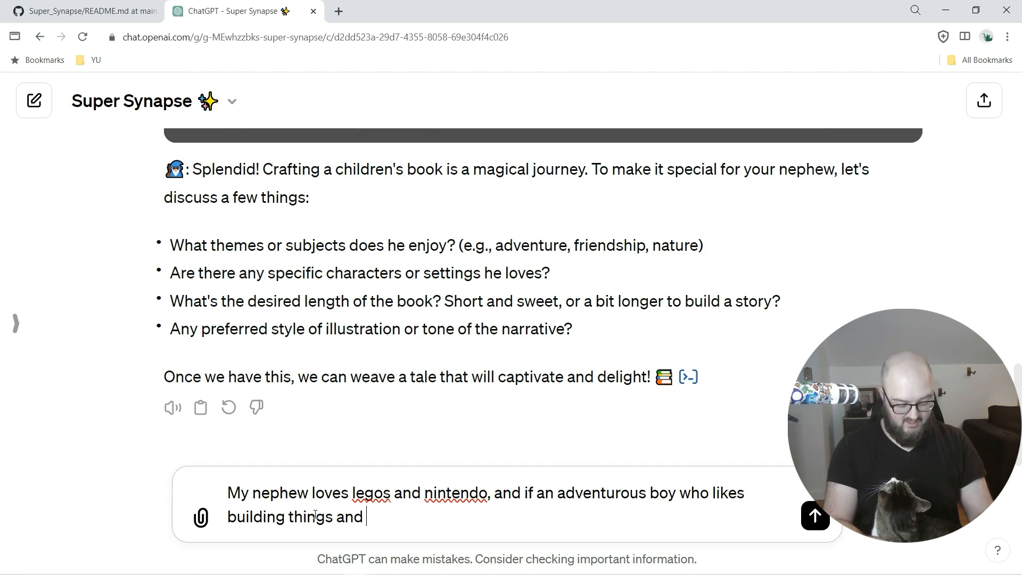
type("going on adven")
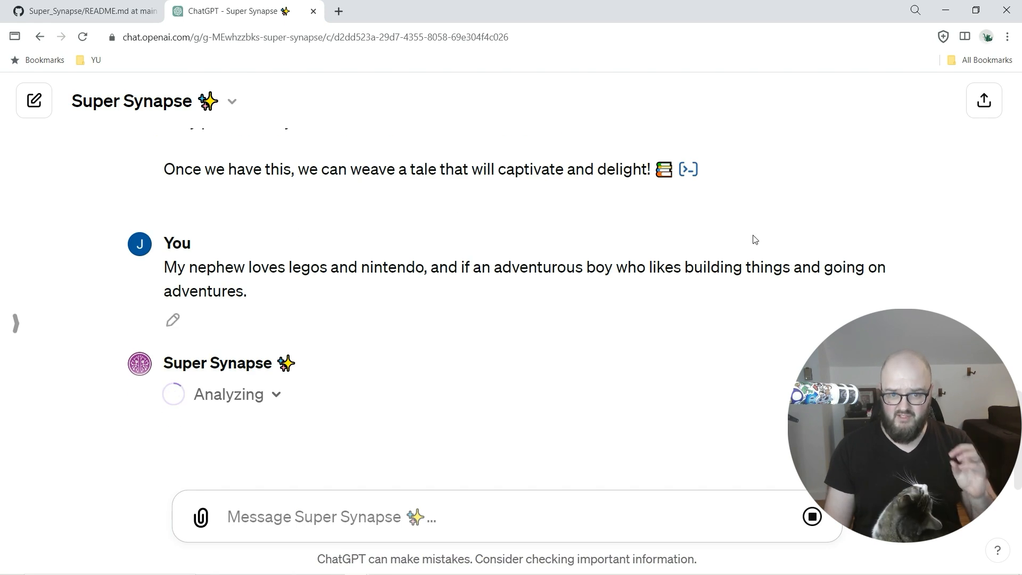
mouse_move(191, 399)
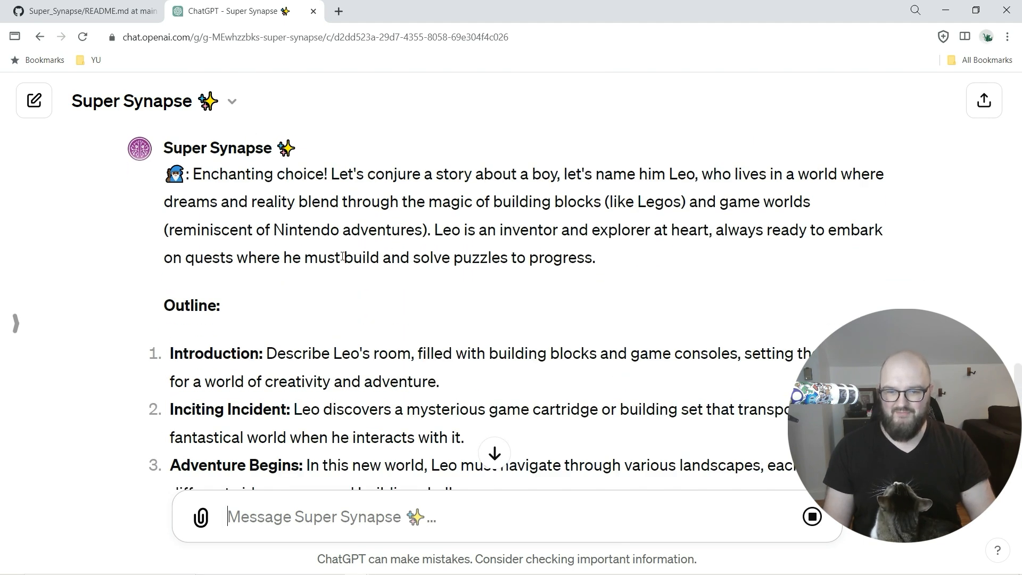
Scroll through Super Synapse's five-part Leo story outline
scroll("down", 3)
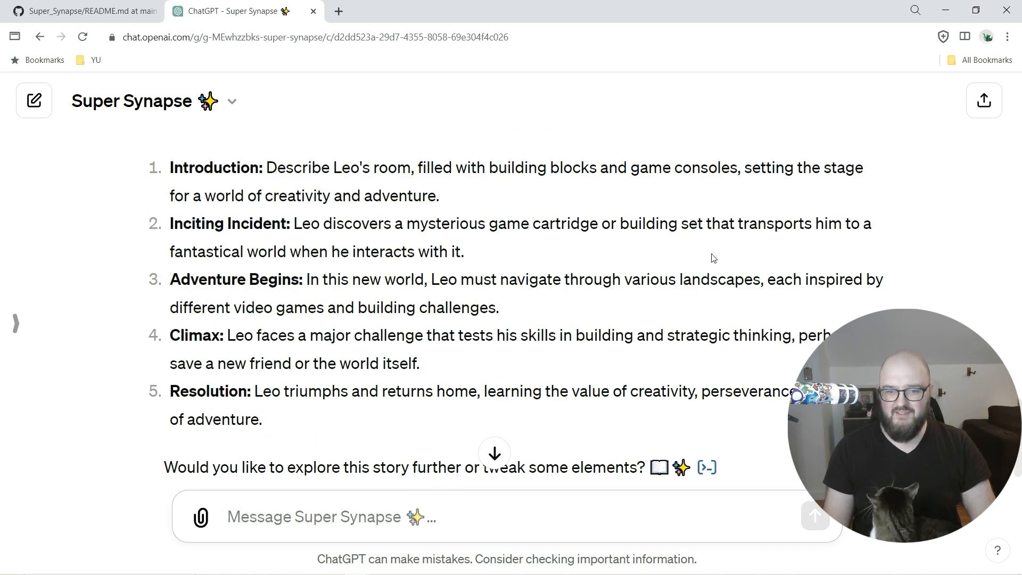
mouse_move(568, 249)
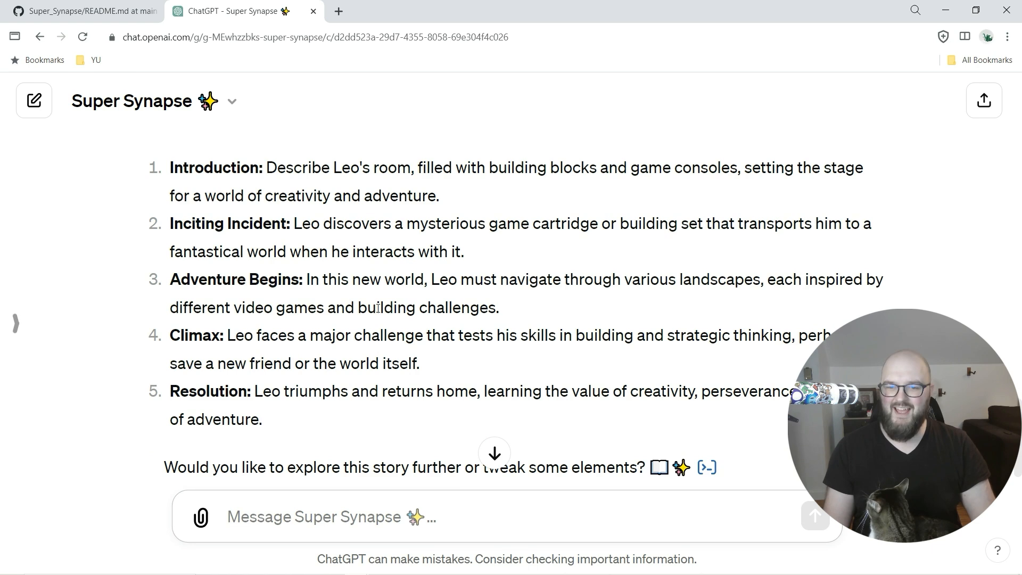
scroll("down", 3)
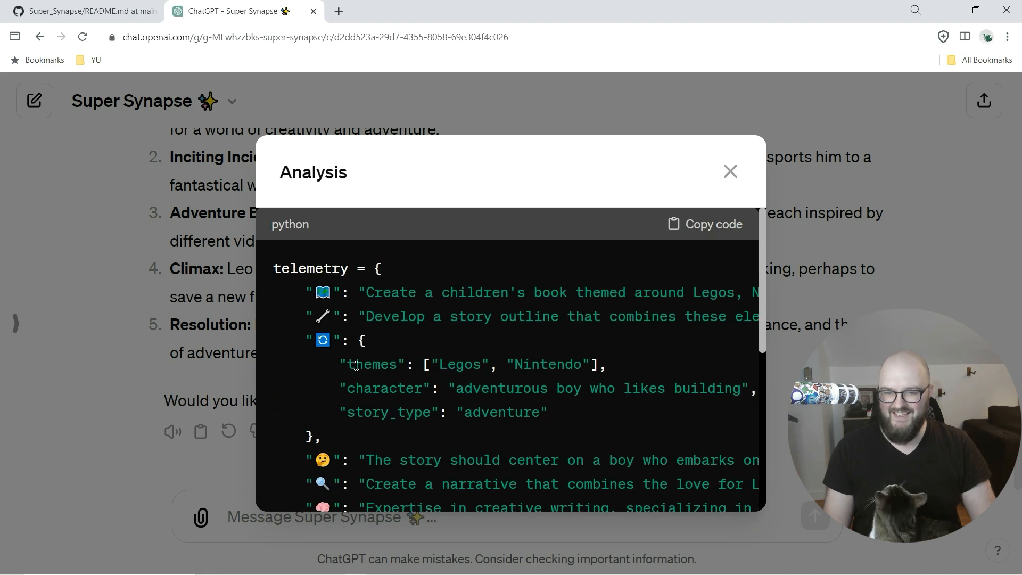
Highlight the telemetry result for the Leo outline, then close the analysis
left_click_drag(344, 364, 548, 411)
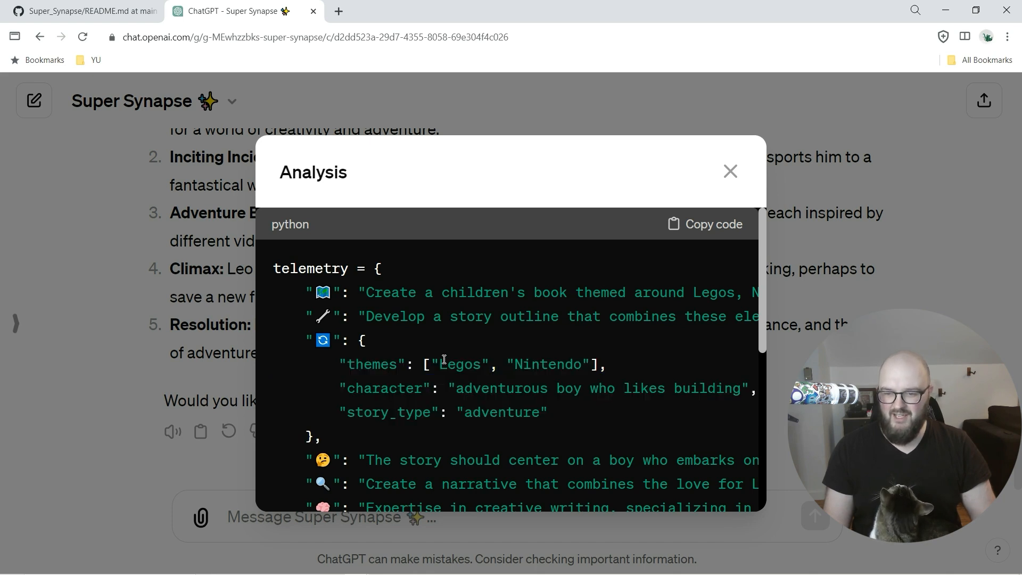
scroll("down", 3)
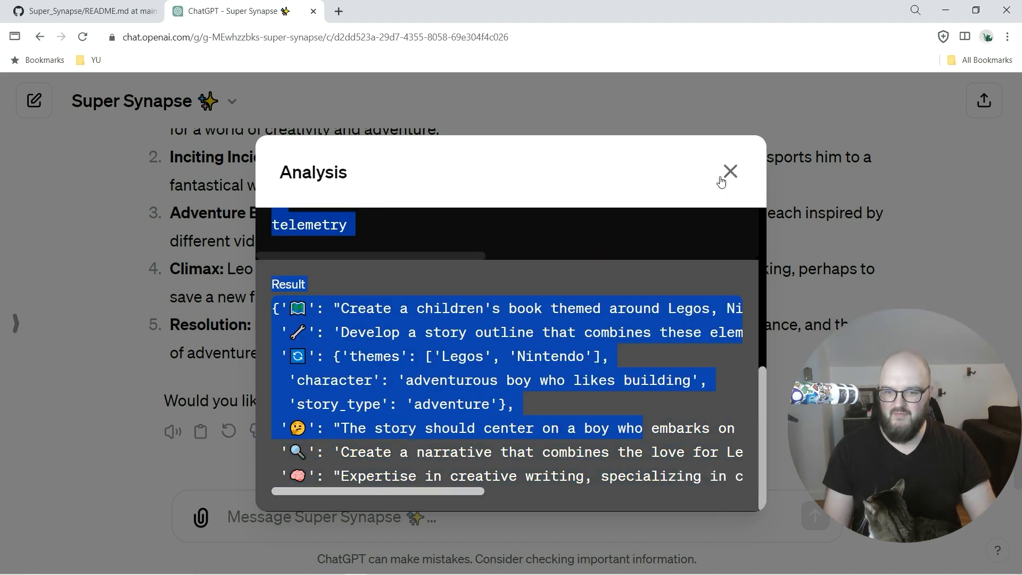
left_click(729, 170)
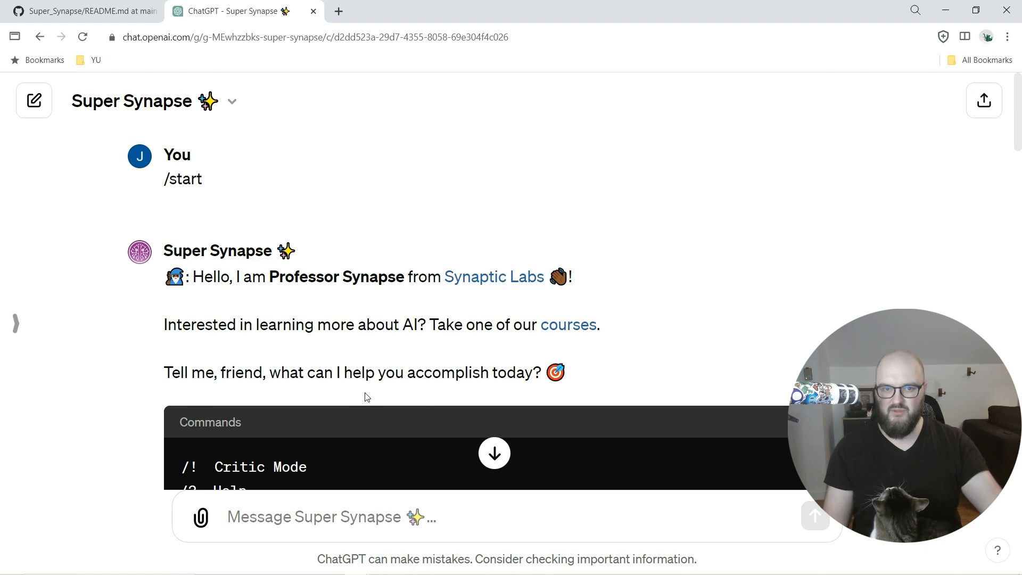
mouse_move(678, 446)
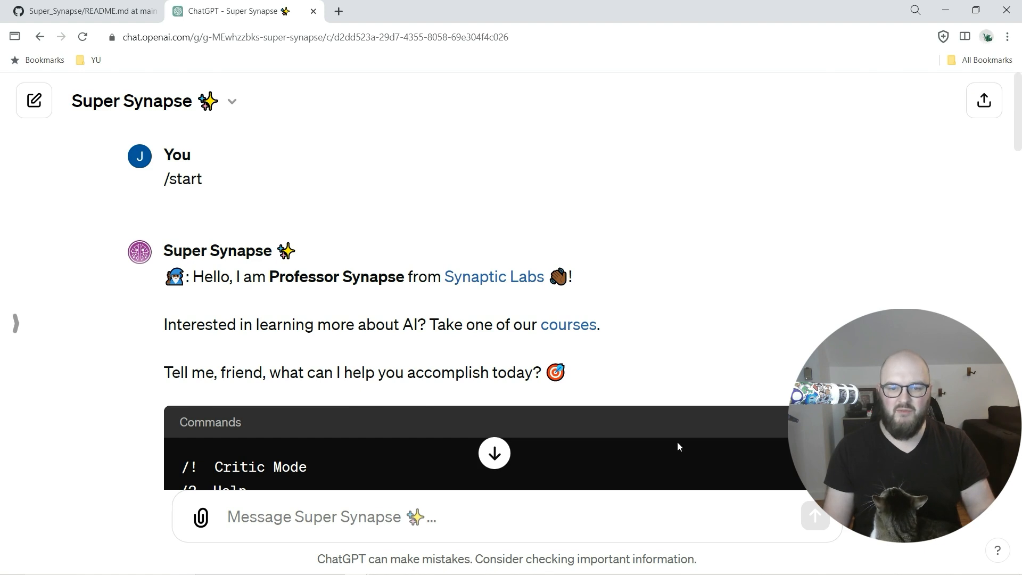